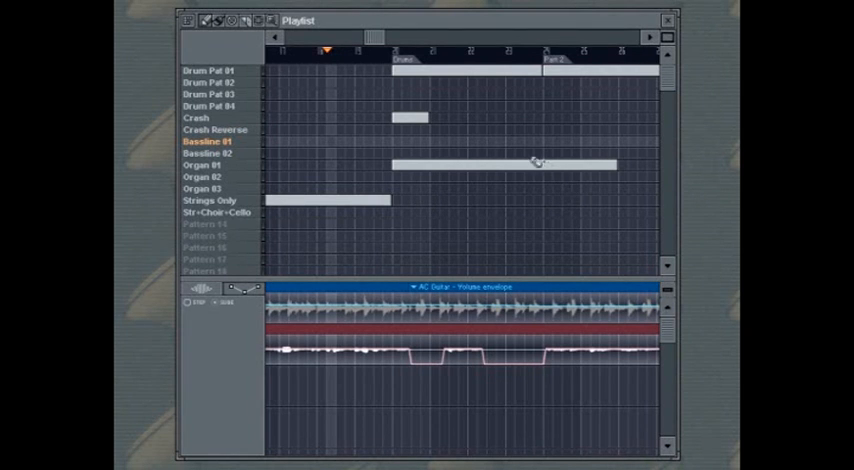
pyautogui.moveTo(390, 66)
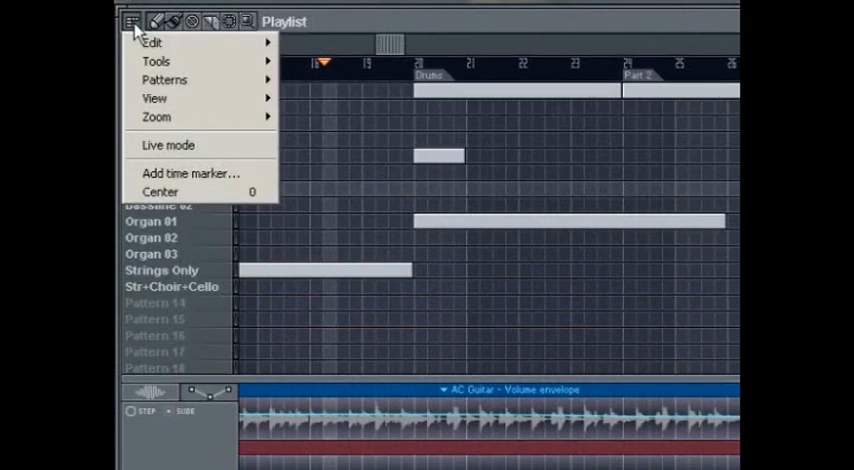
# Add a time marker named mk1 via the Playlist options menu
pyautogui.click(192, 173)
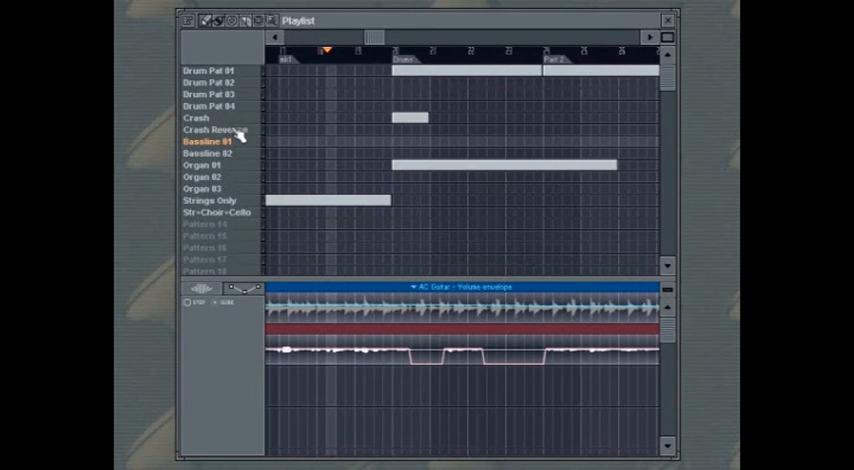
pyautogui.moveTo(275, 60)
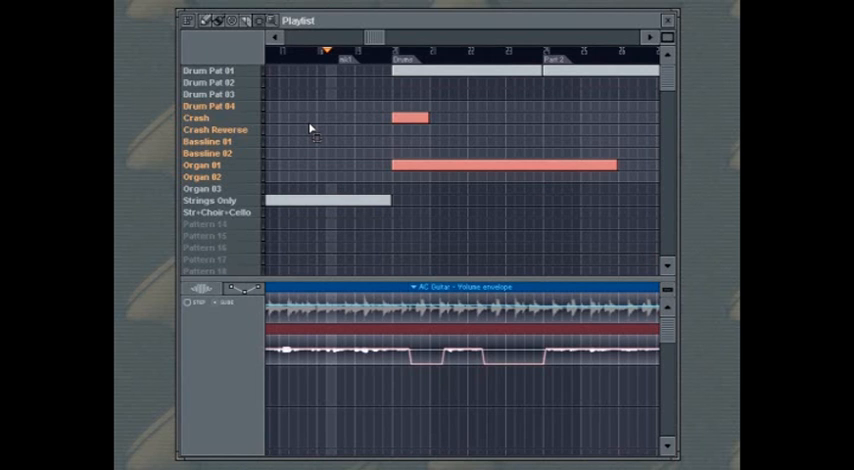
pyautogui.moveTo(357, 140)
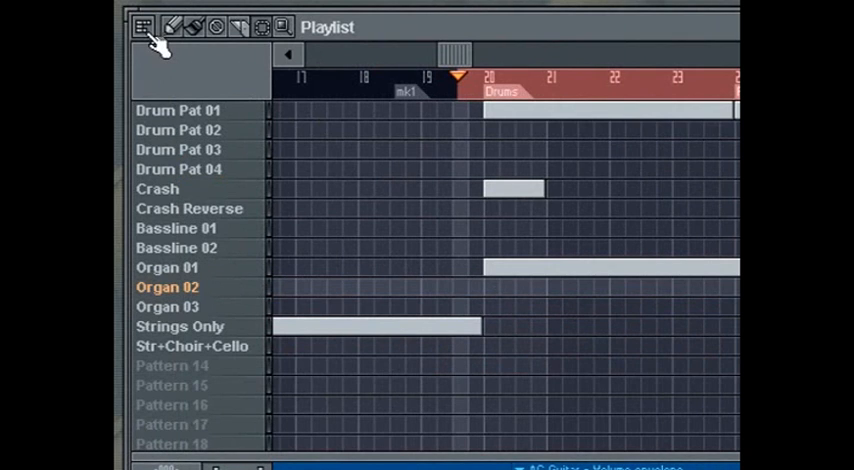
# Browse the Playlist options menu's Edit submenu on the way to View settings
pyautogui.click(144, 27)
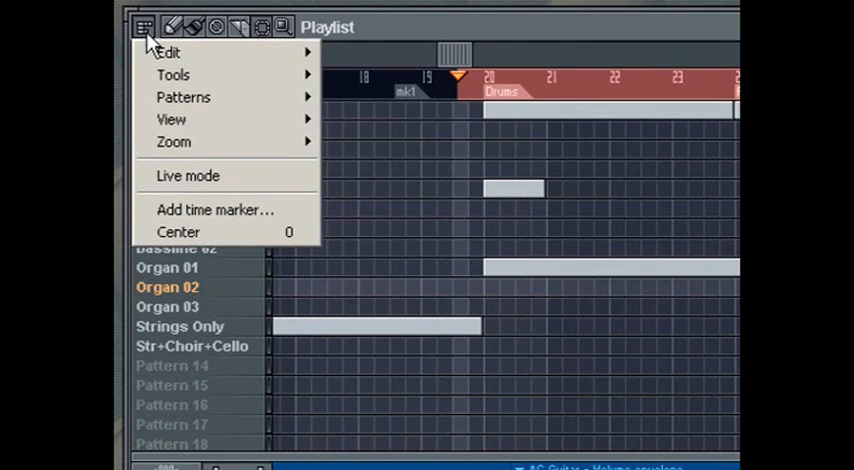
pyautogui.click(168, 52)
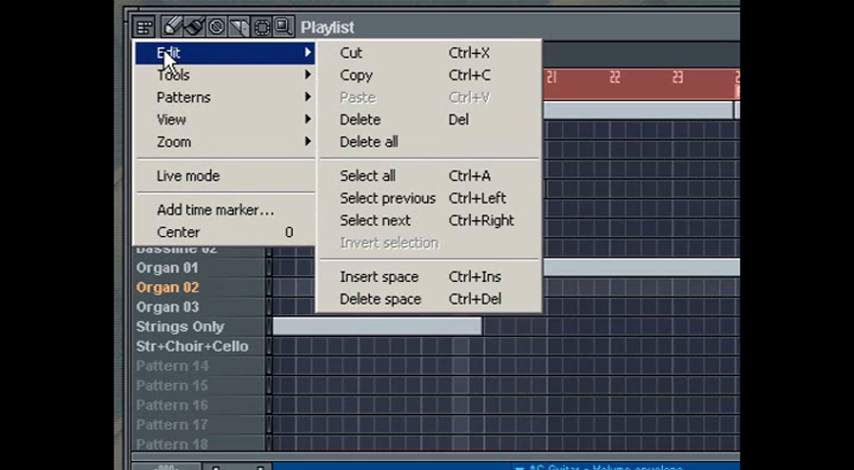
pyautogui.moveTo(173, 75)
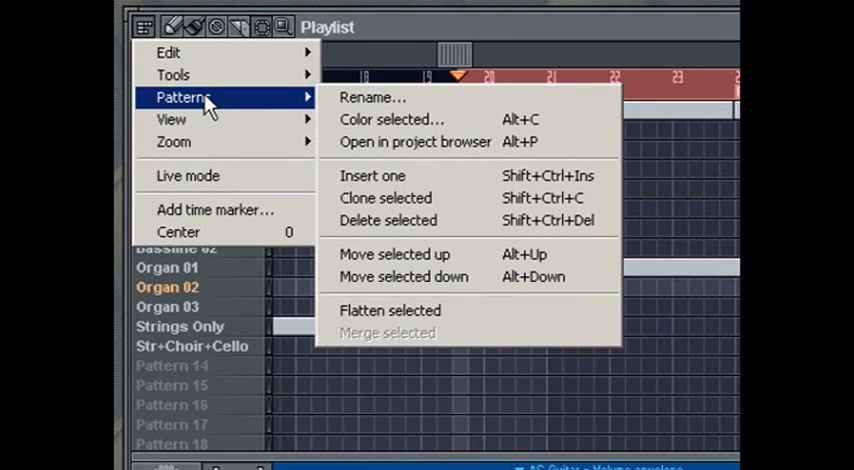
pyautogui.moveTo(430, 197)
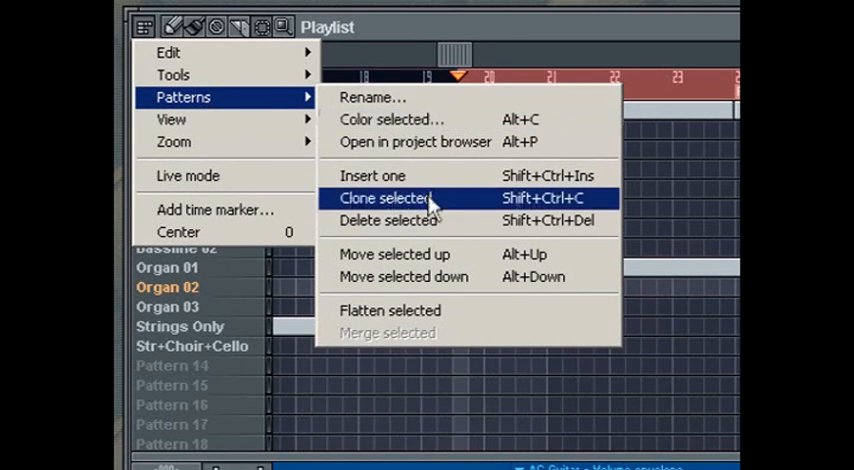
pyautogui.moveTo(448, 333)
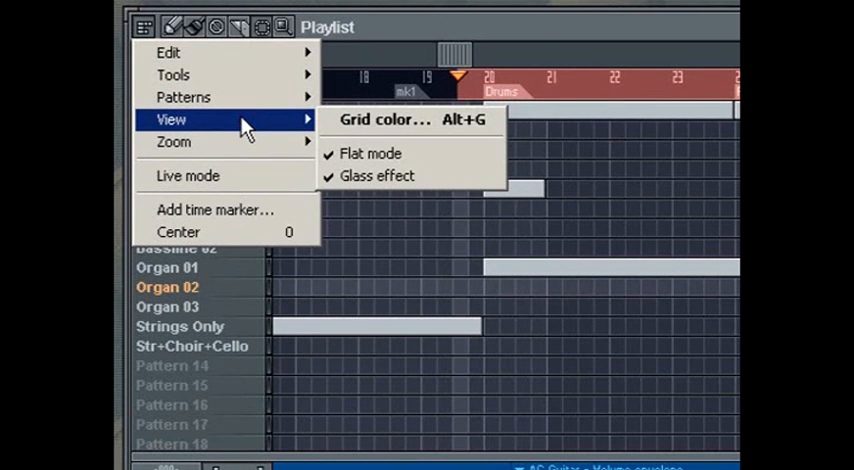
# Pick a green shade in the Grid color dialog and apply it
pyautogui.click(384, 119)
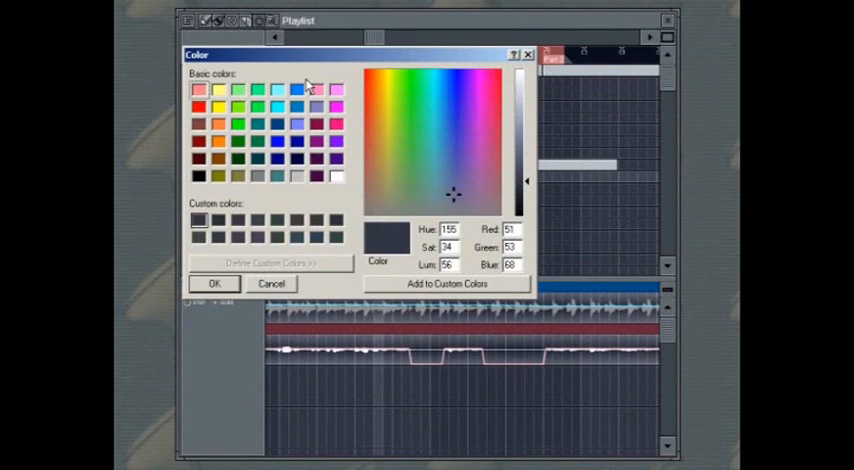
pyautogui.click(396, 96)
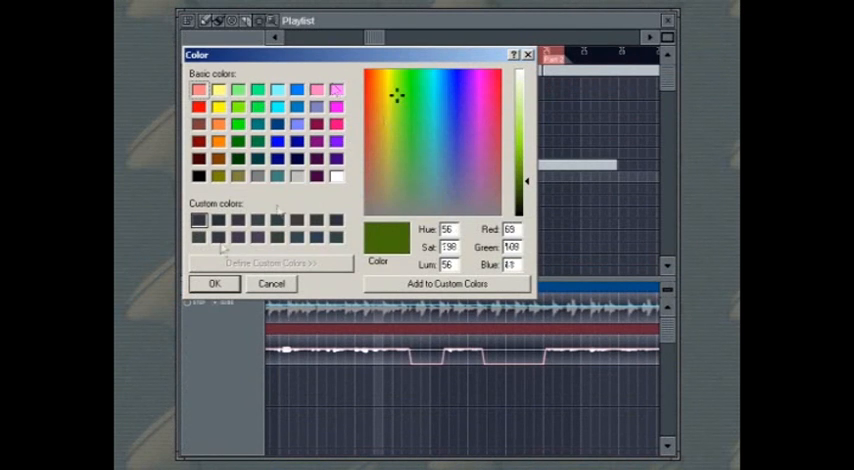
pyautogui.click(213, 283)
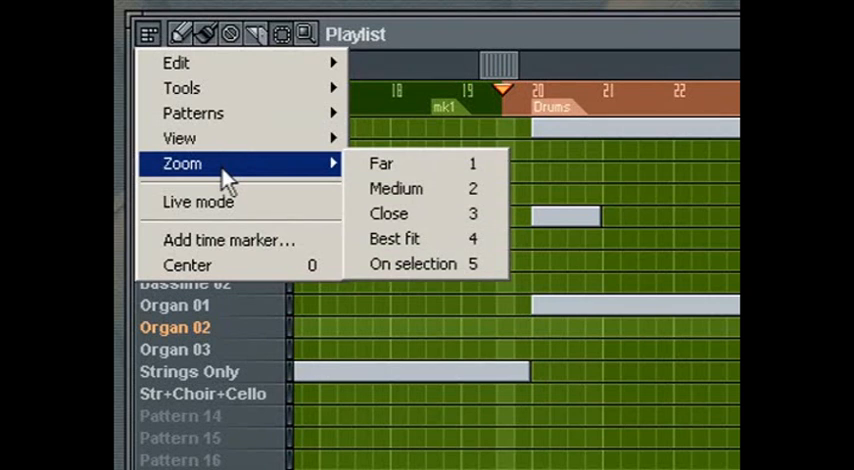
# Zoom the Playlist to Far, showing Part 2 through Out
pyautogui.click(394, 238)
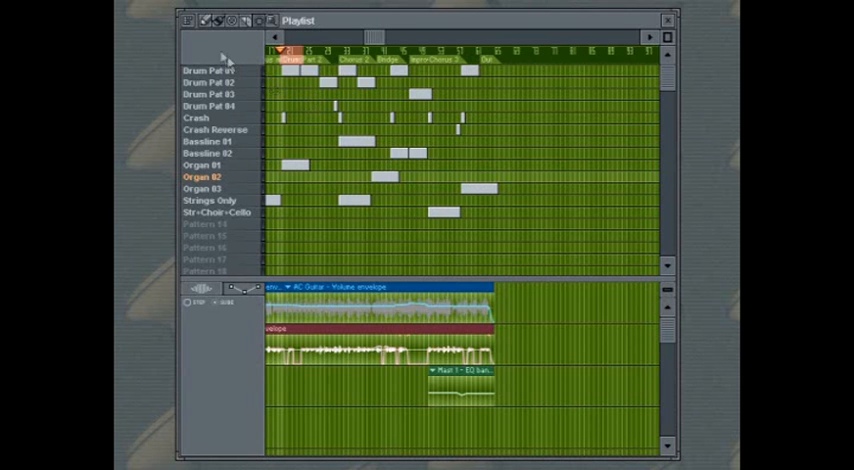
pyautogui.click(146, 29)
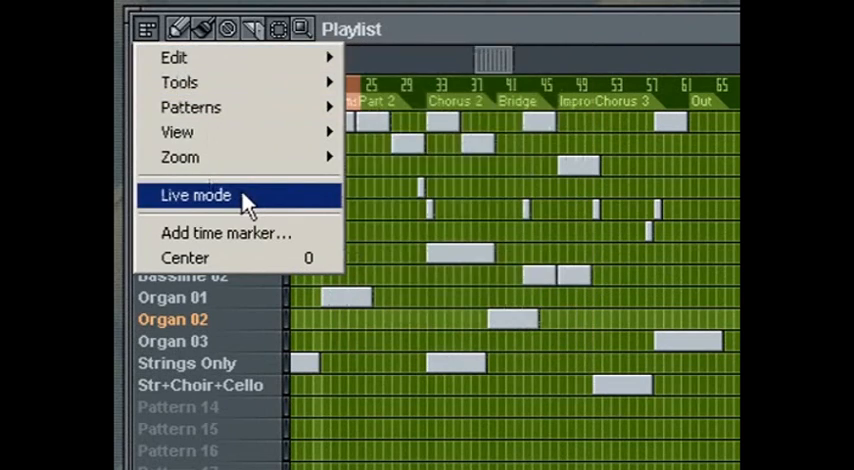
# Enable Live mode from the Playlist options menu
pyautogui.click(196, 195)
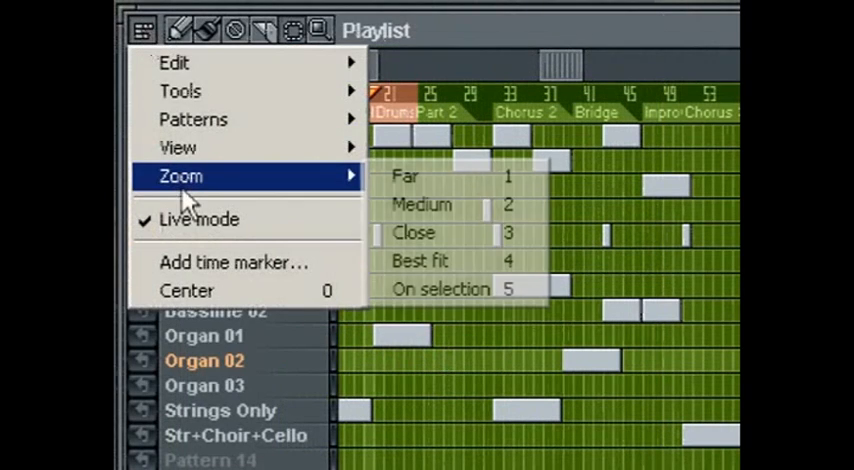
# Zoom closer and centre the Playlist on the playhead near mk1 and Drums
pyautogui.click(414, 232)
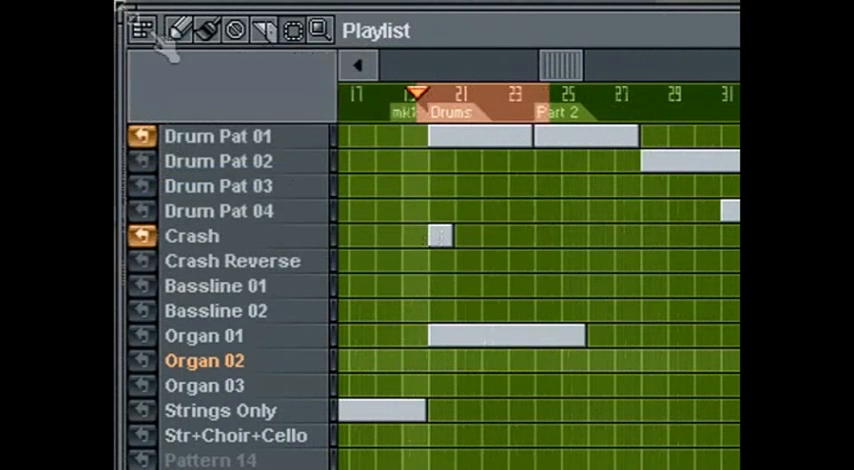
pyautogui.click(141, 30)
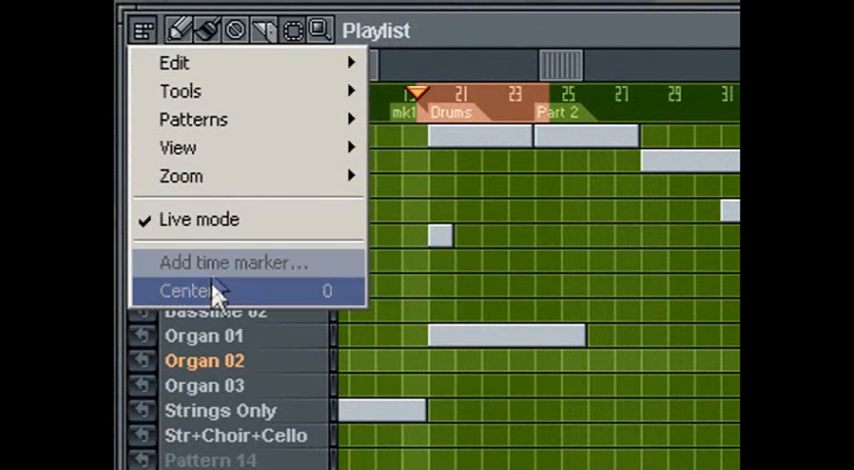
pyautogui.moveTo(200, 291)
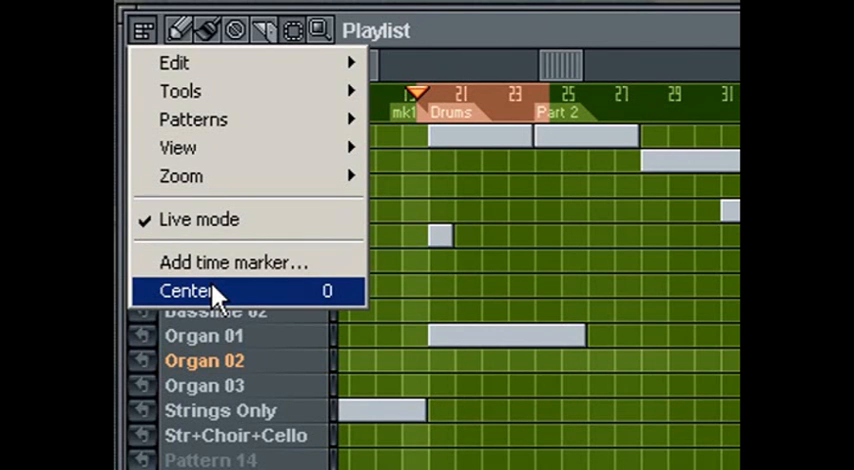
pyautogui.click(193, 291)
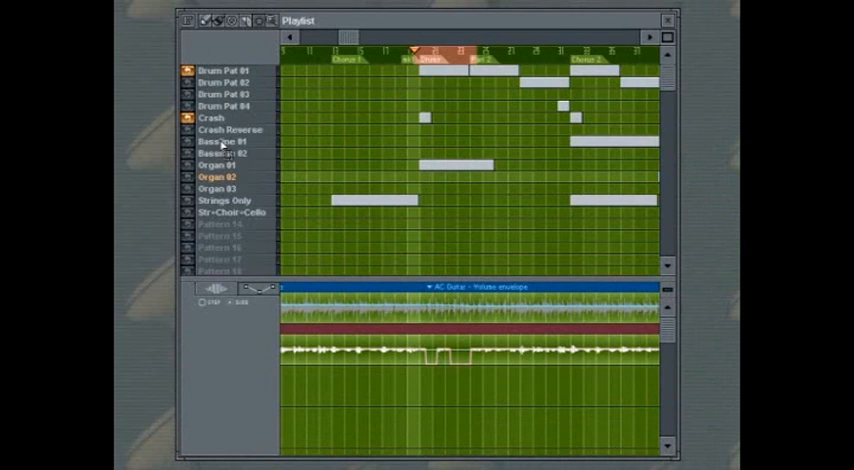